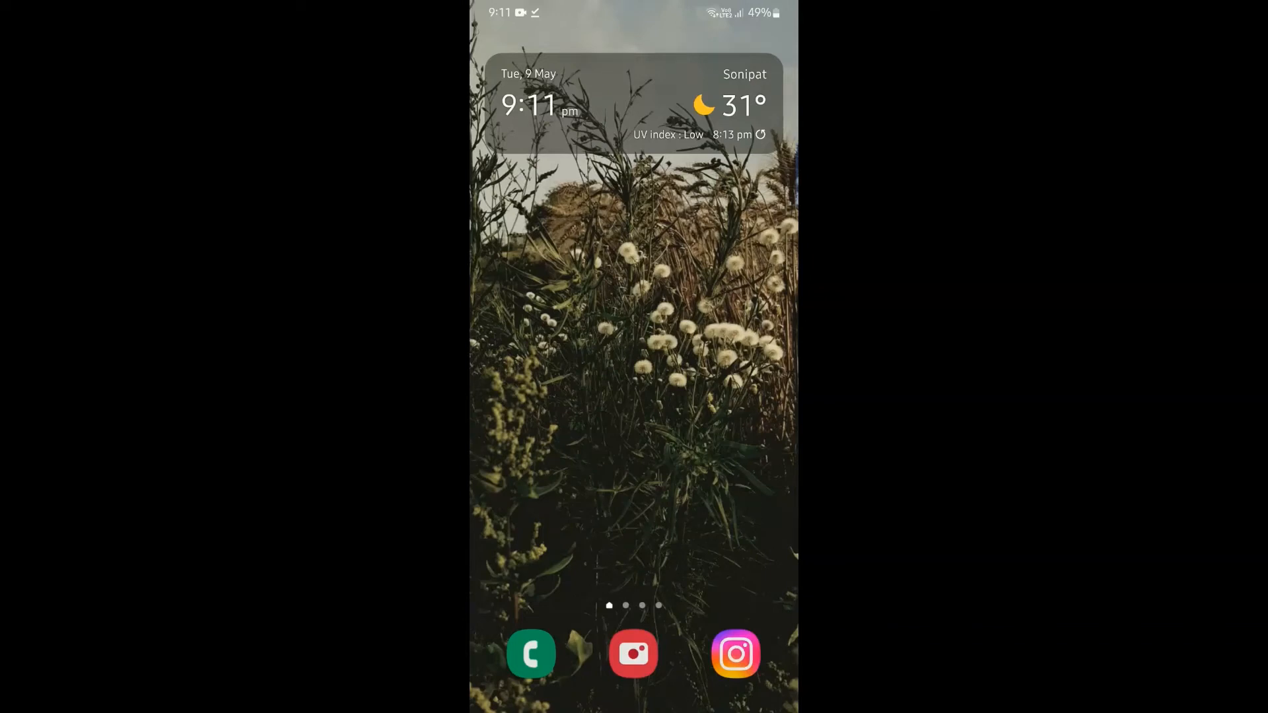
- Launch Facebook from the app drawer and reach its main menu
{"action": "scroll", "scroll_direction": "up", "scroll_amount": 3}
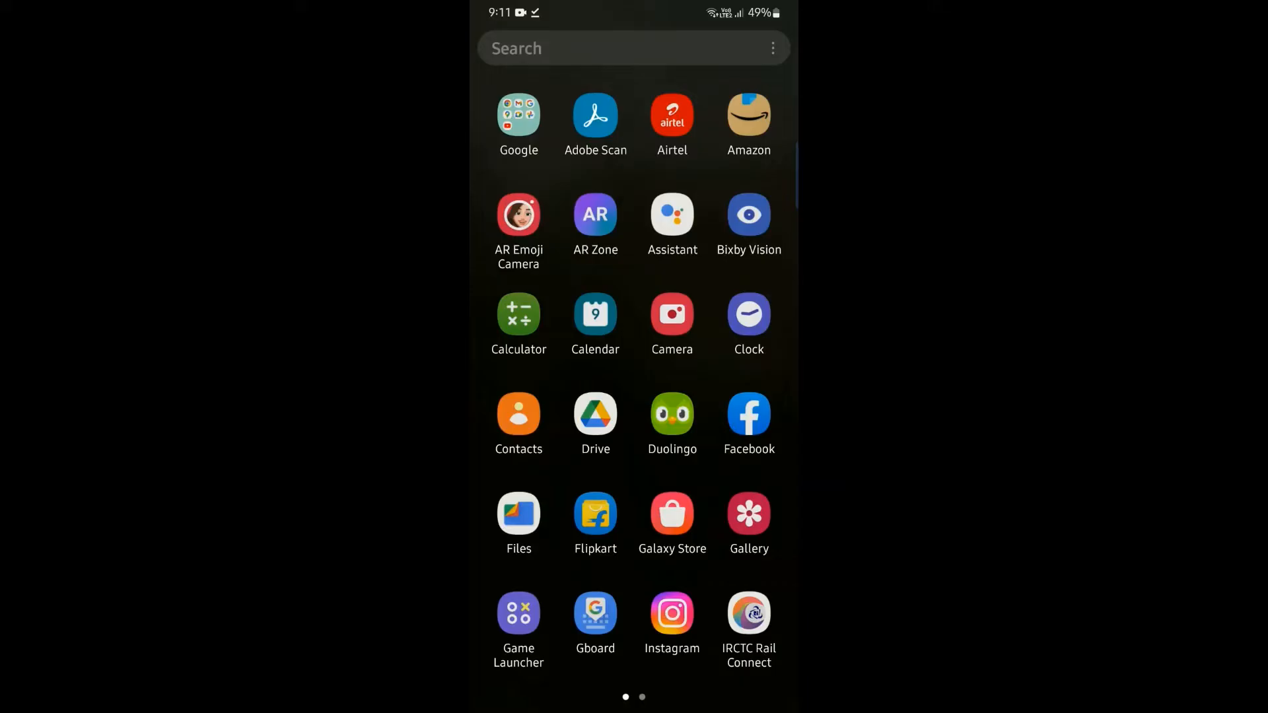
{"action": "left_click", "coordinate": [747, 415]}
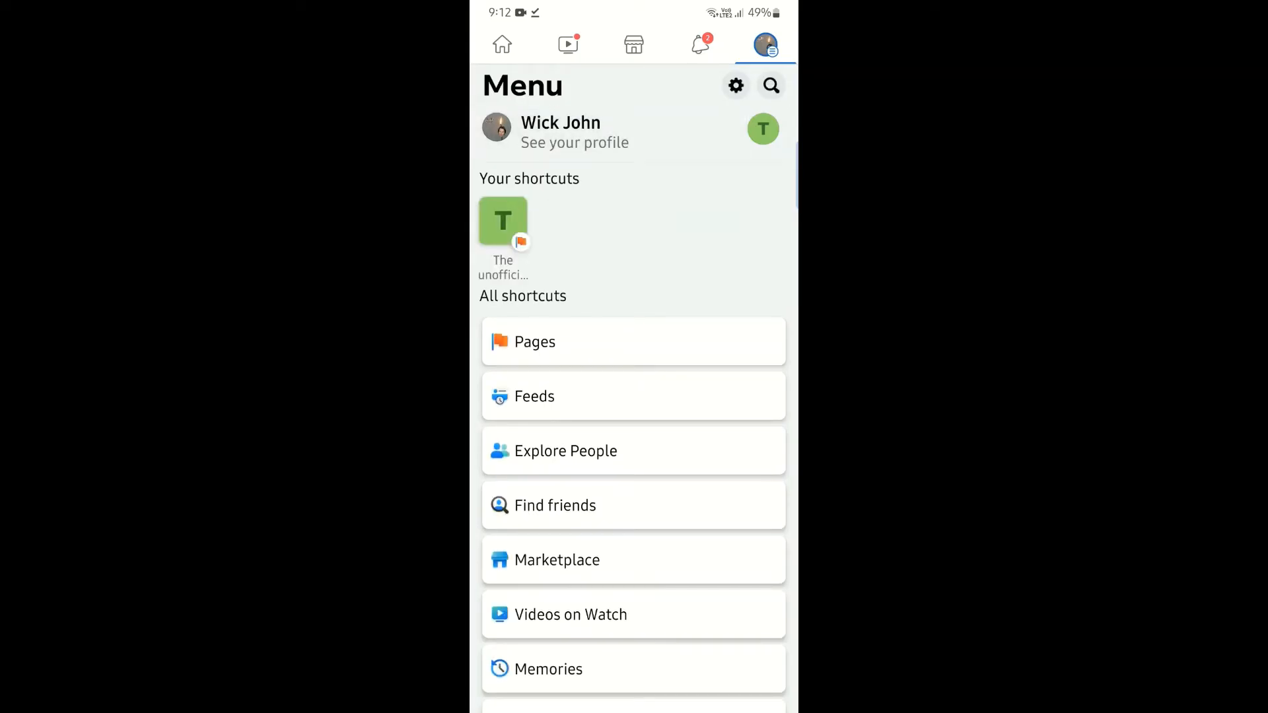
- Go to your own profile and bring up its Profile Settings page
{"action": "left_click", "coordinate": [574, 132]}
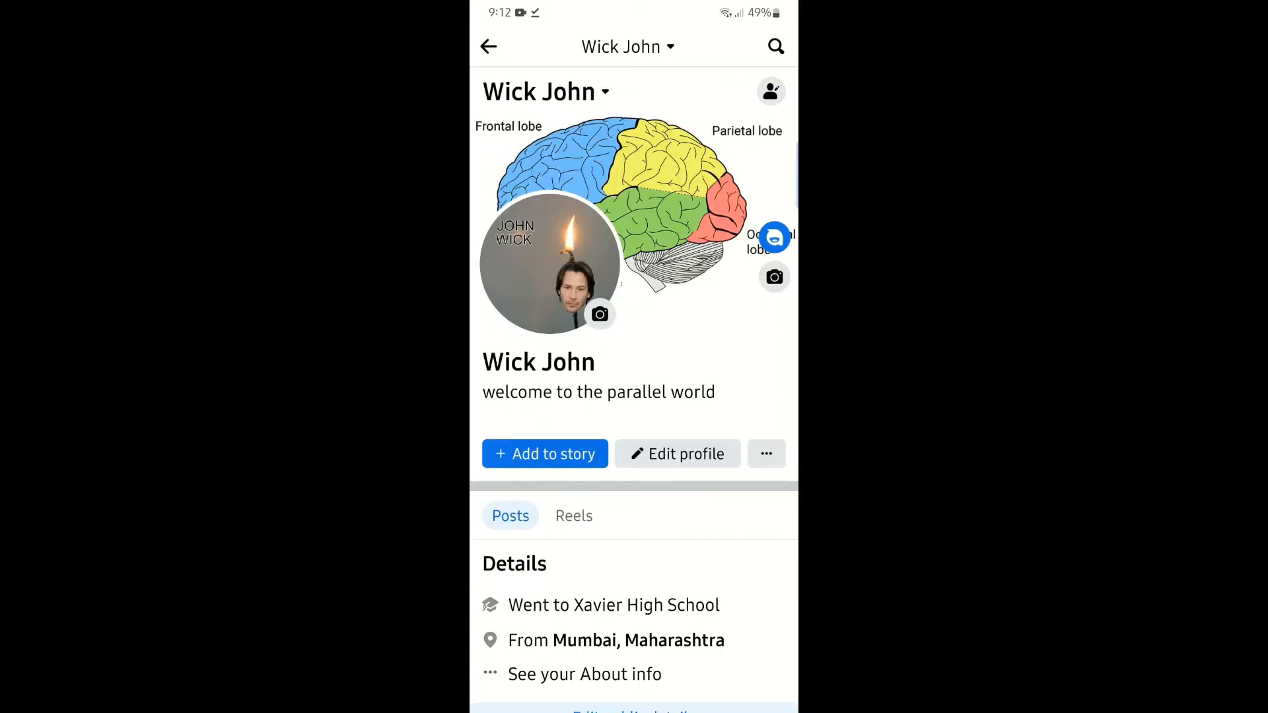
{"action": "scroll", "scroll_direction": "down", "scroll_amount": 3}
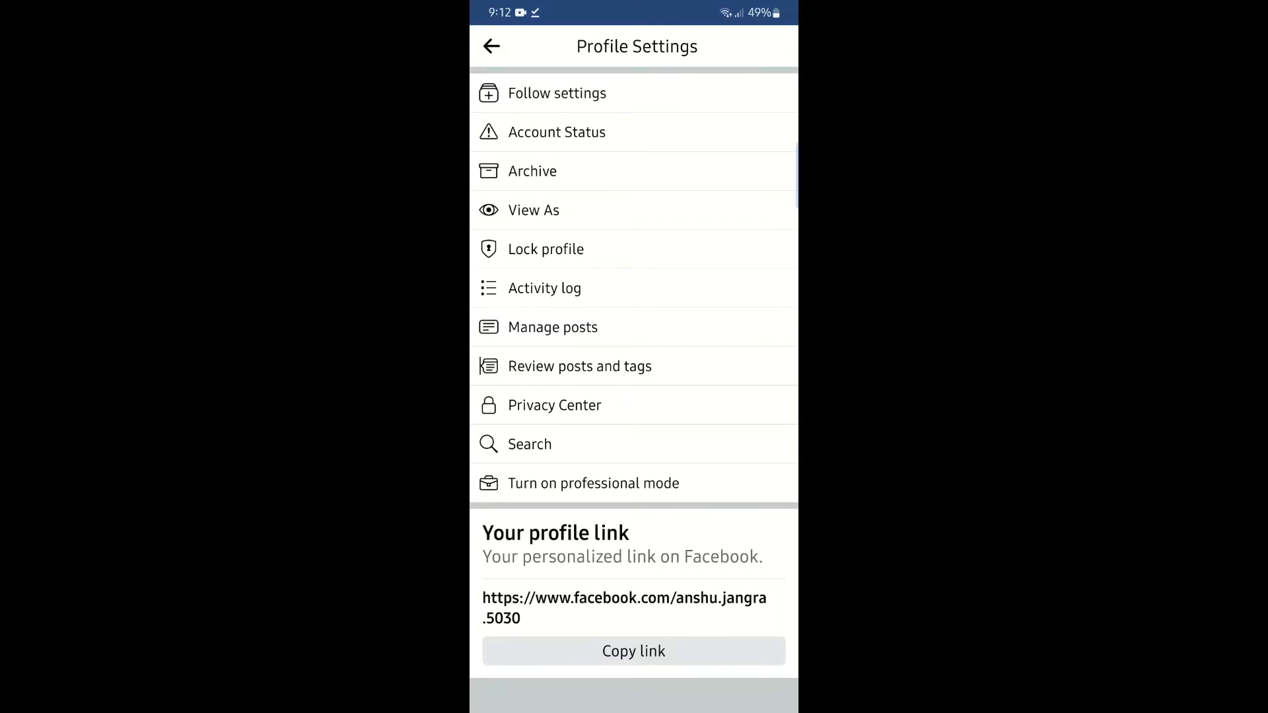
- Turn on professional mode for the profile and continue into its setup page
{"action": "left_click", "coordinate": [593, 483]}
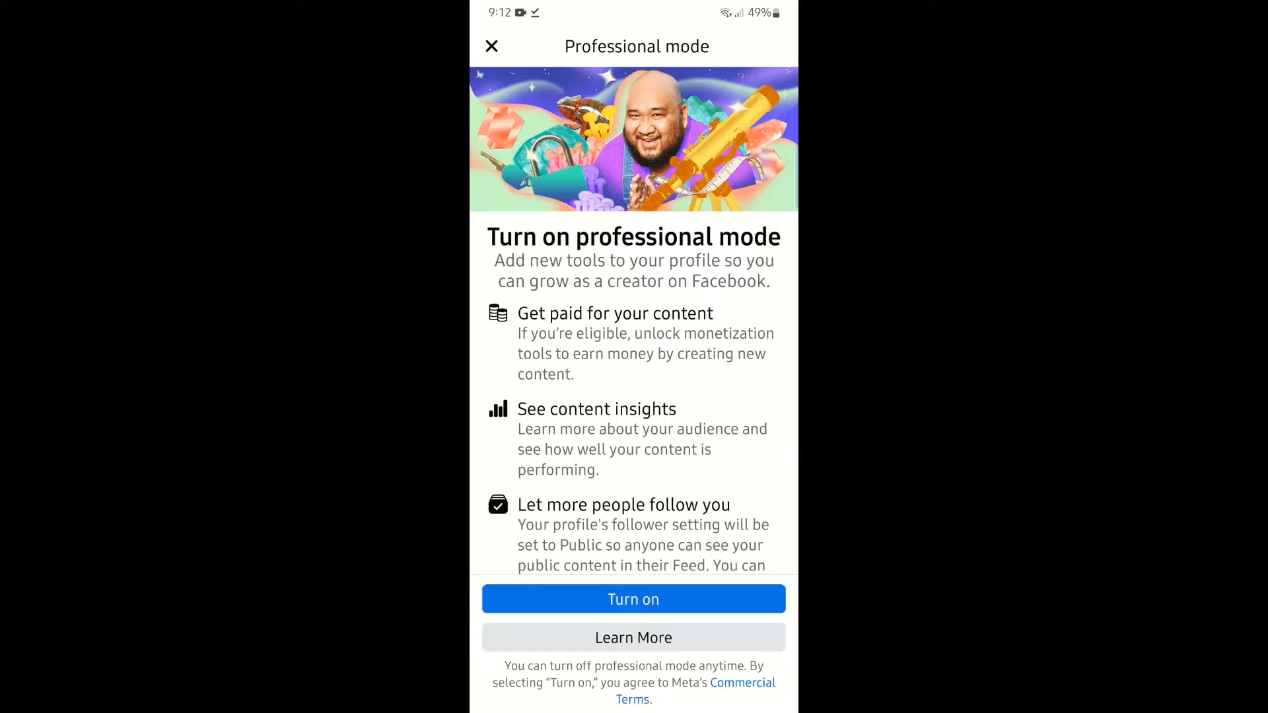
{"action": "left_click", "coordinate": [633, 600]}
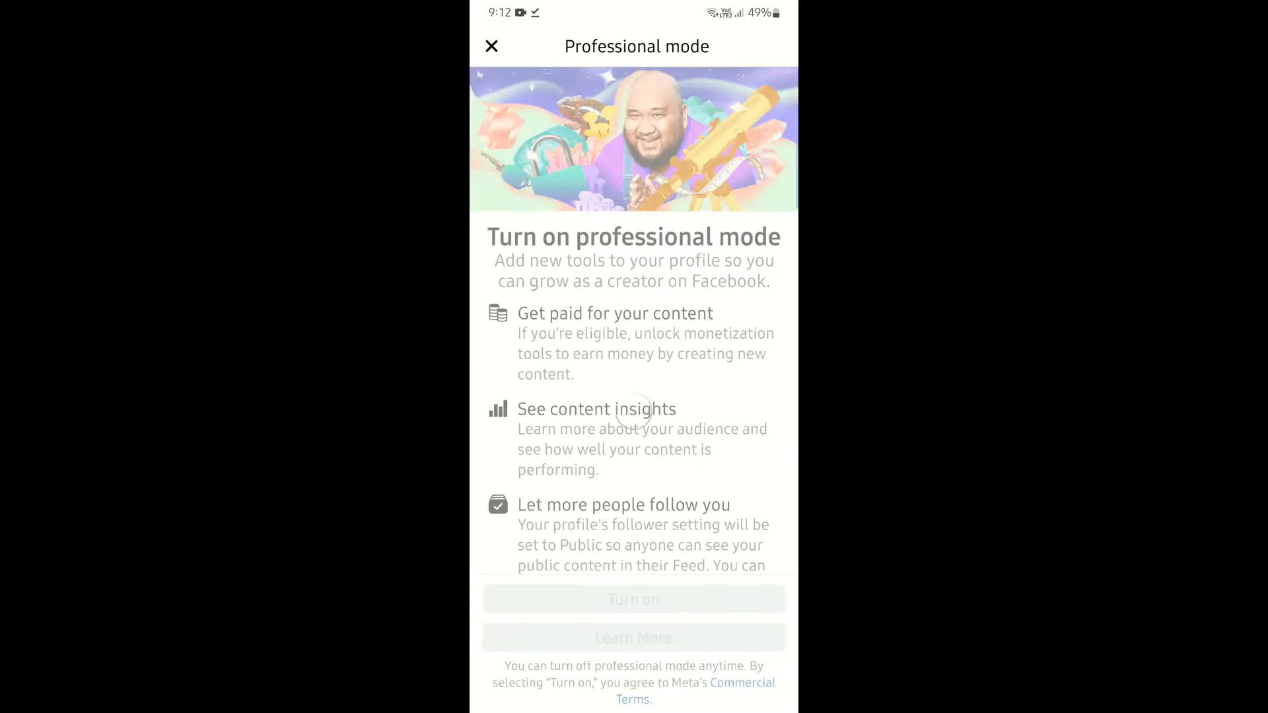
{"action": "left_click", "coordinate": [633, 600]}
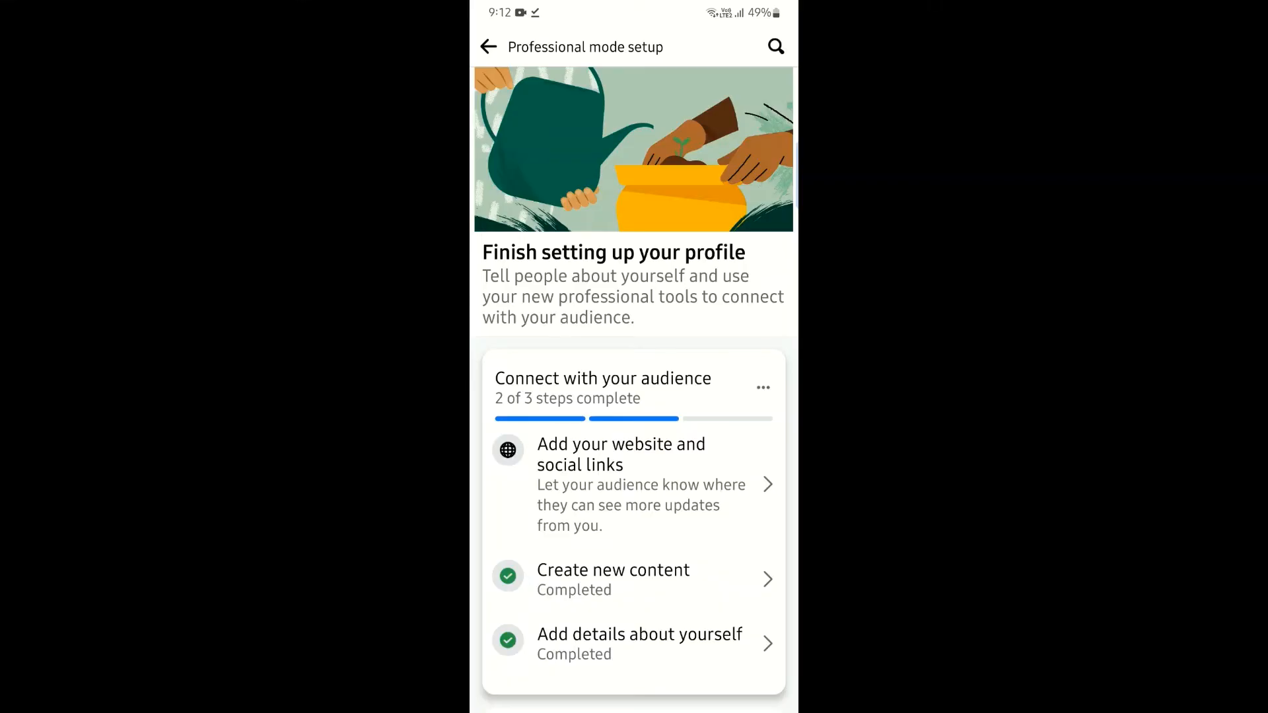
- Return to the profile showing follower counts and enter the professional dashboard
{"action": "scroll", "scroll_direction": "down", "scroll_amount": 3}
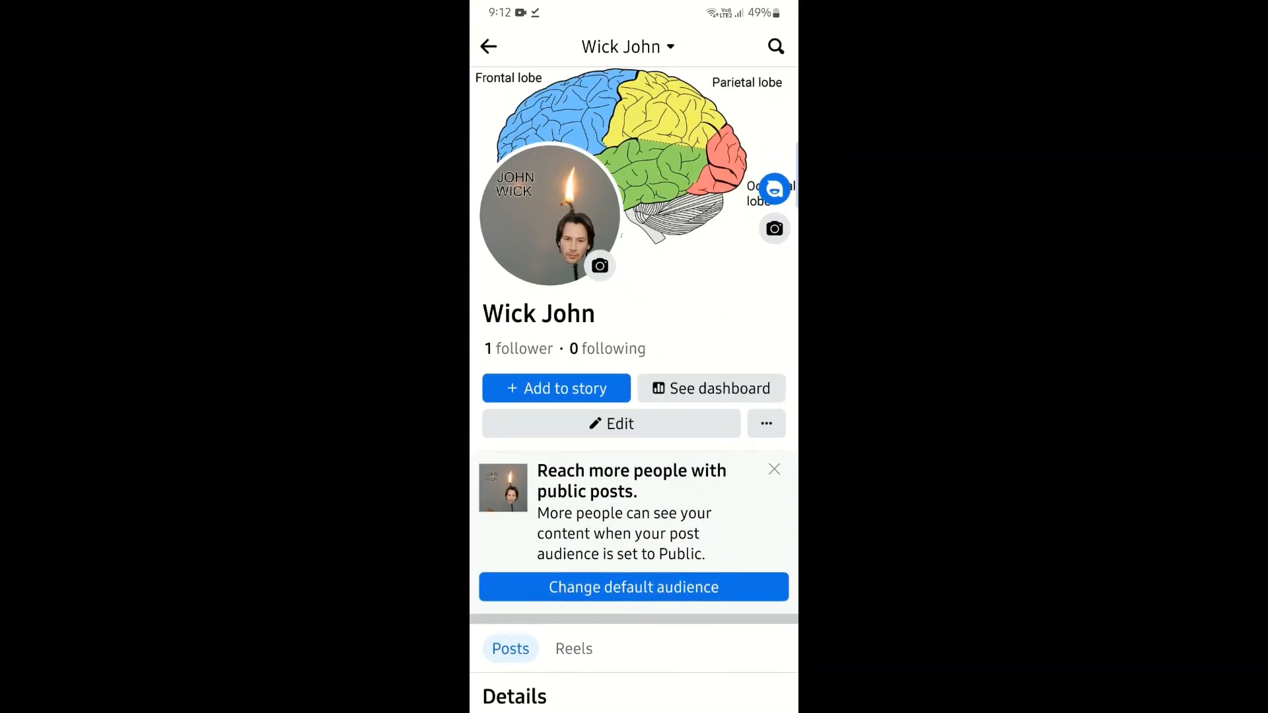
{"action": "left_click", "coordinate": [711, 388]}
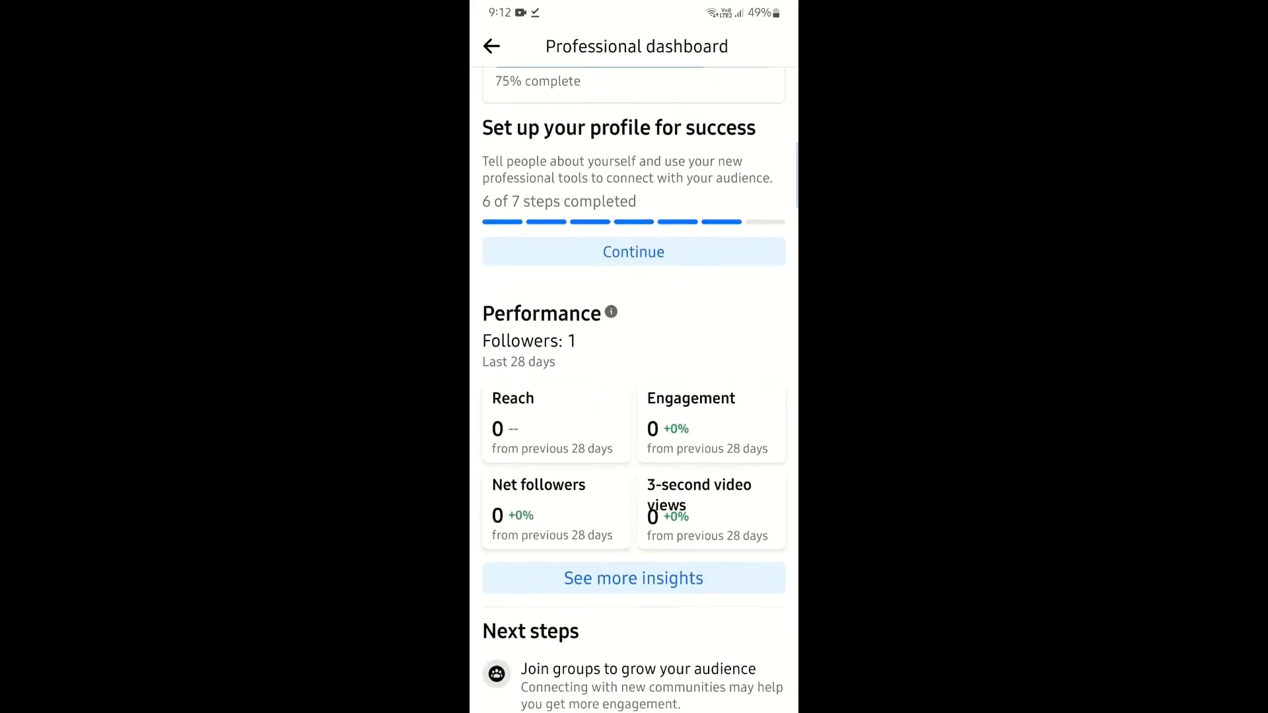
- Review the detailed Insights and Monetization pages, ending back on the Professional dashboard
{"action": "left_click", "coordinate": [633, 579]}
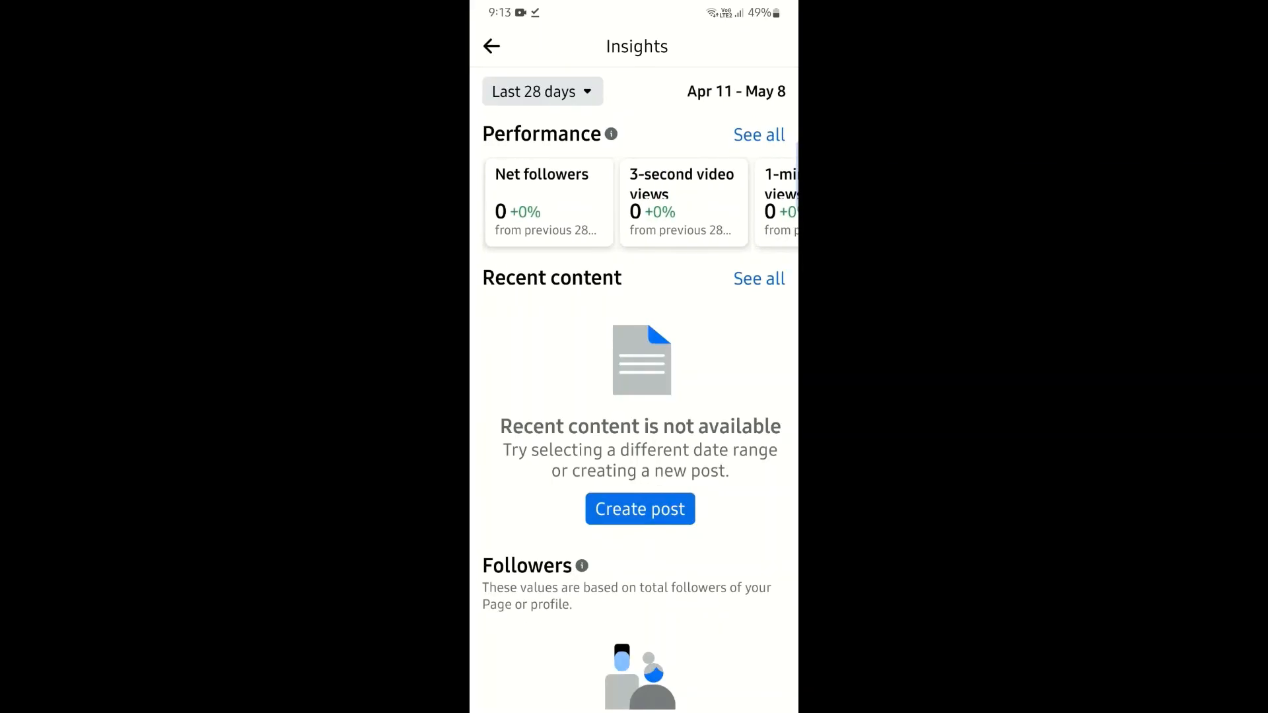
{"action": "scroll", "scroll_direction": "left", "scroll_amount": 3}
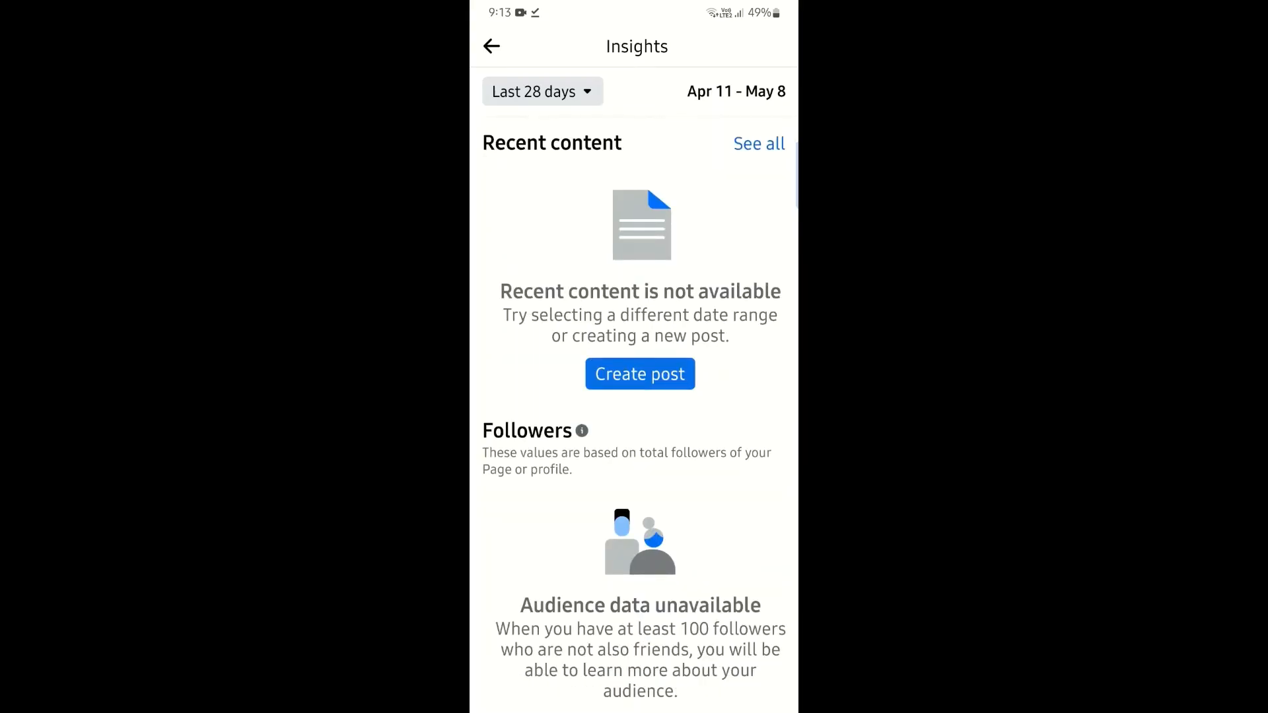
{"action": "left_click", "coordinate": [491, 46]}
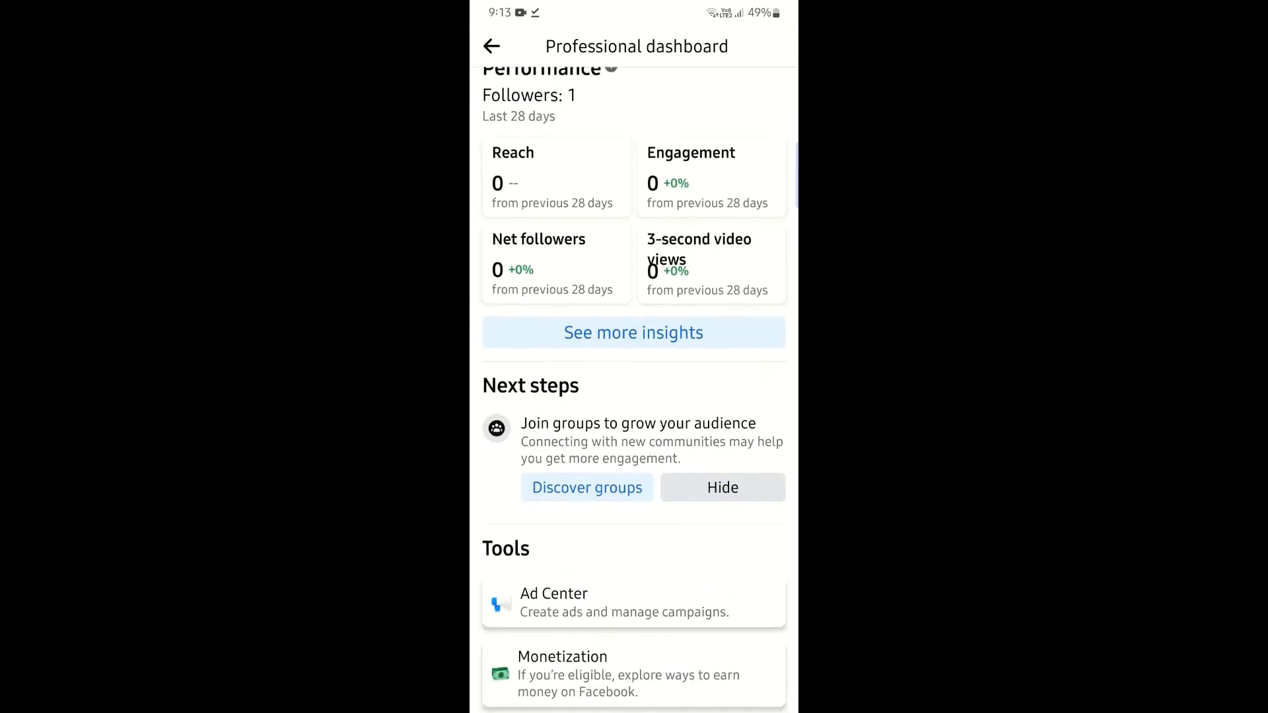
{"action": "scroll", "scroll_direction": "down", "scroll_amount": 3}
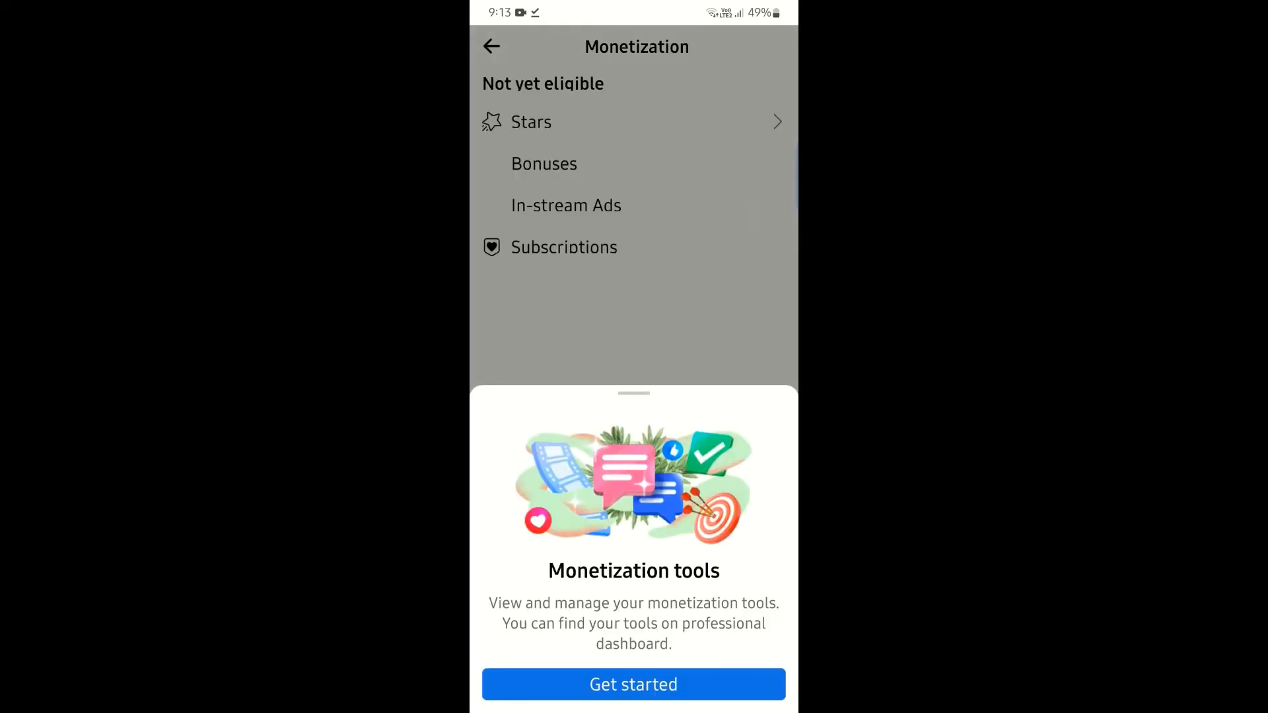
{"action": "left_click", "coordinate": [633, 684]}
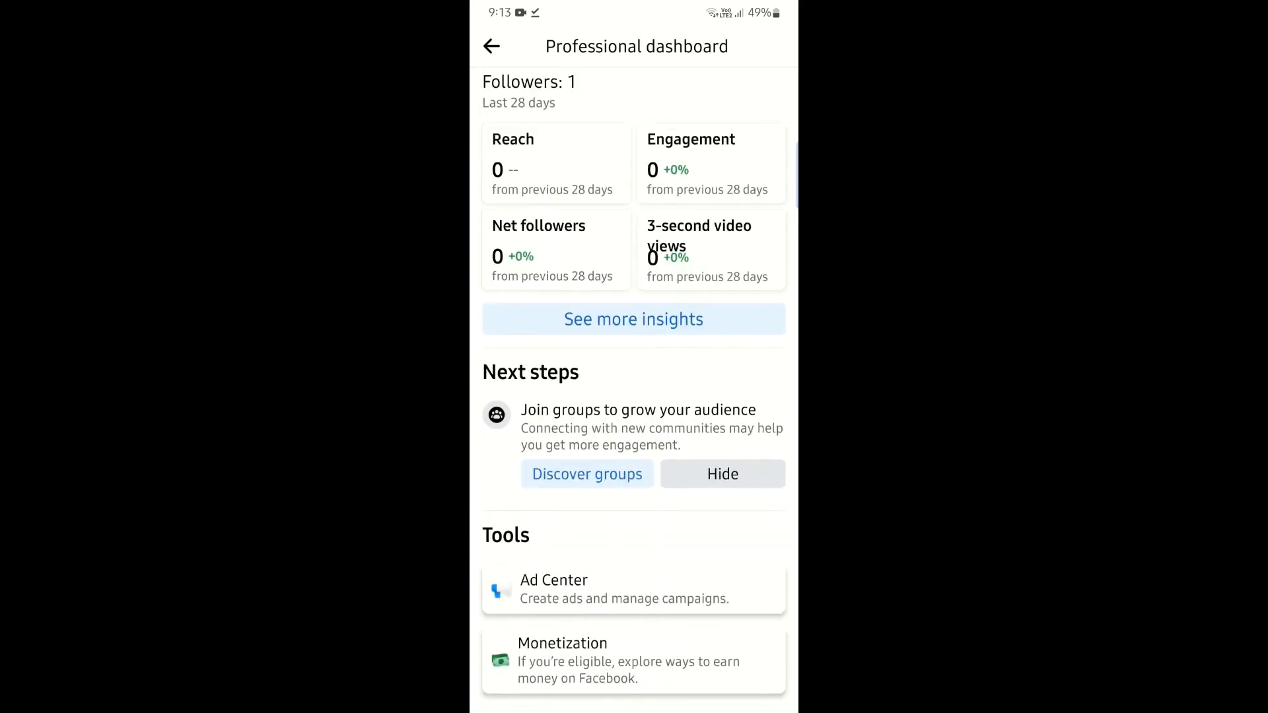